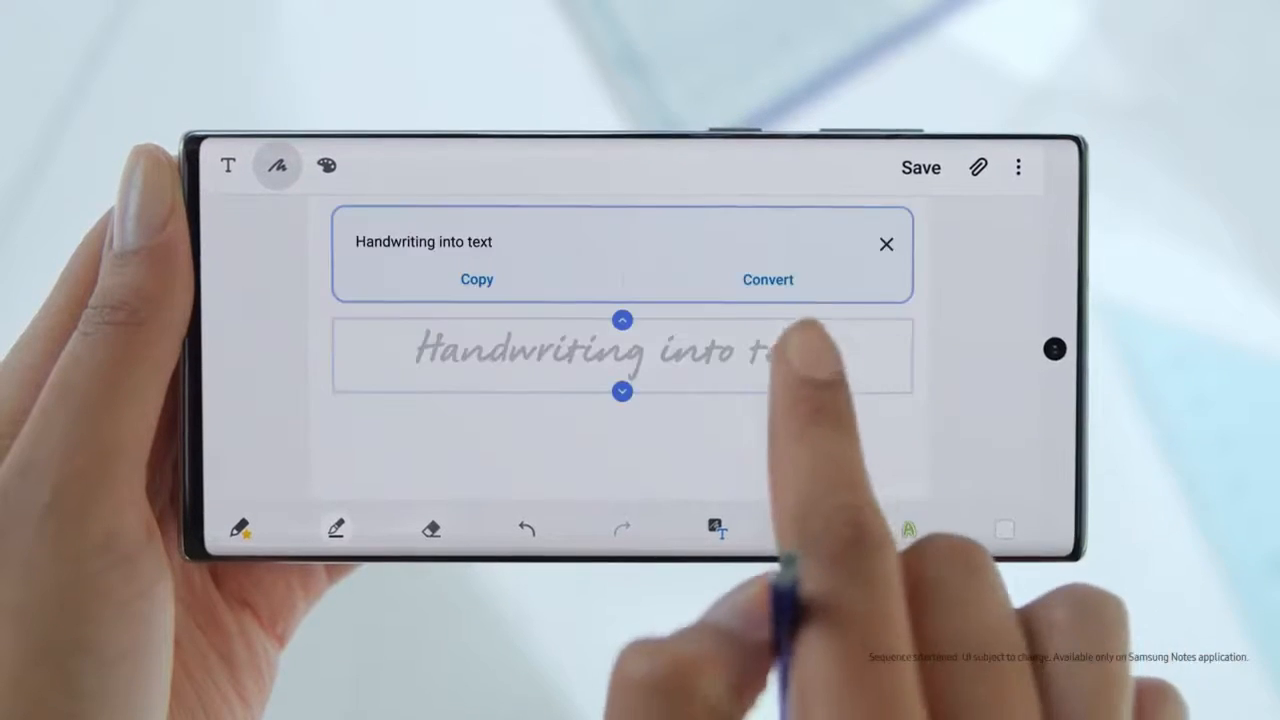
left_click(768, 280)
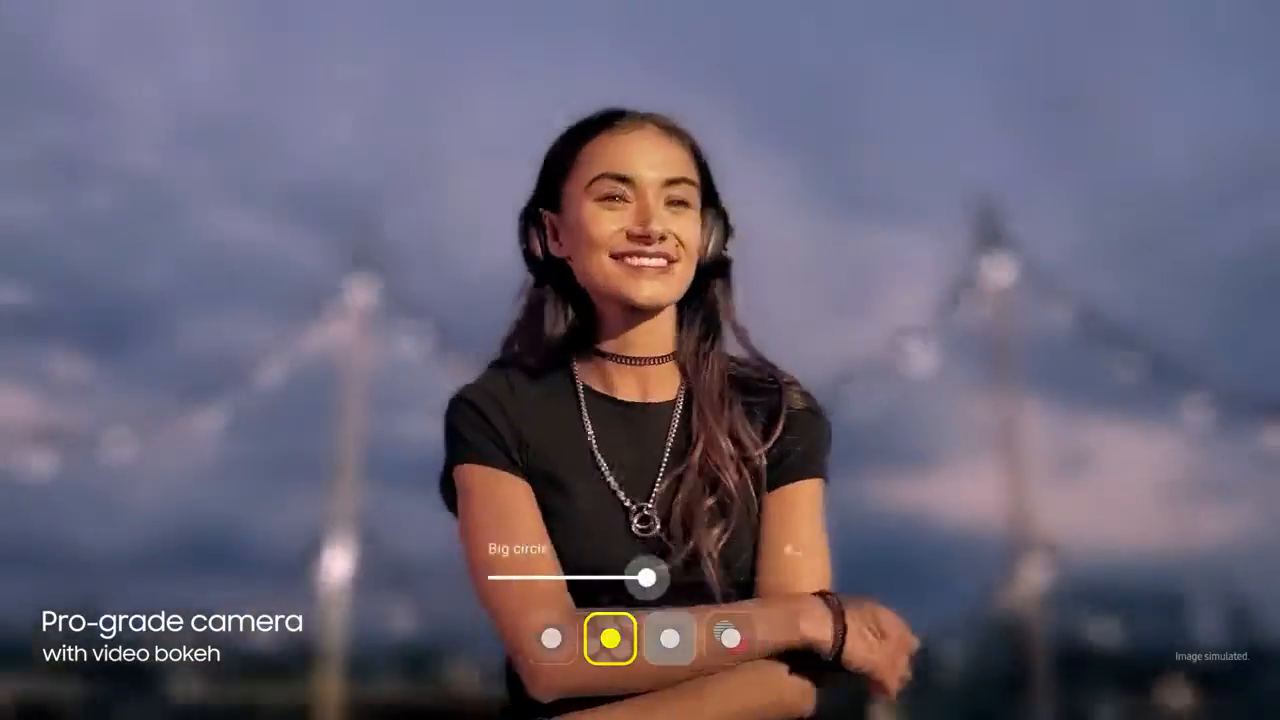
left_click(730, 640)
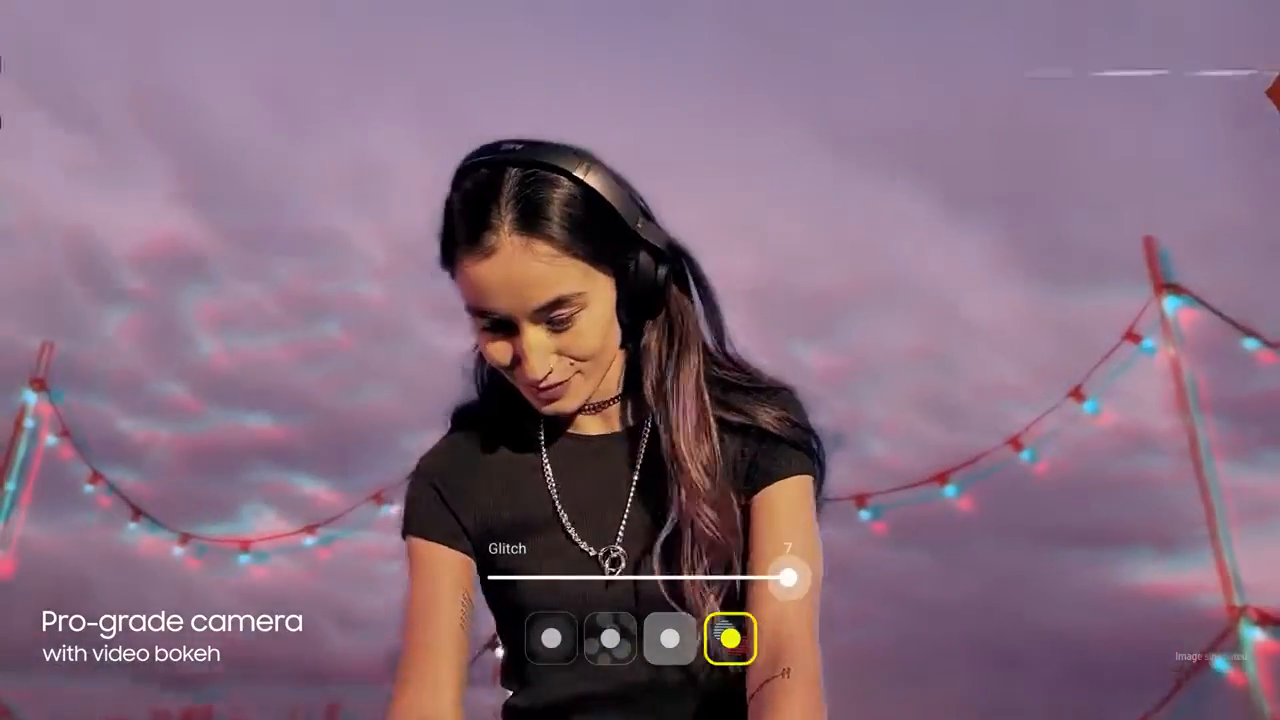
left_click(668, 638)
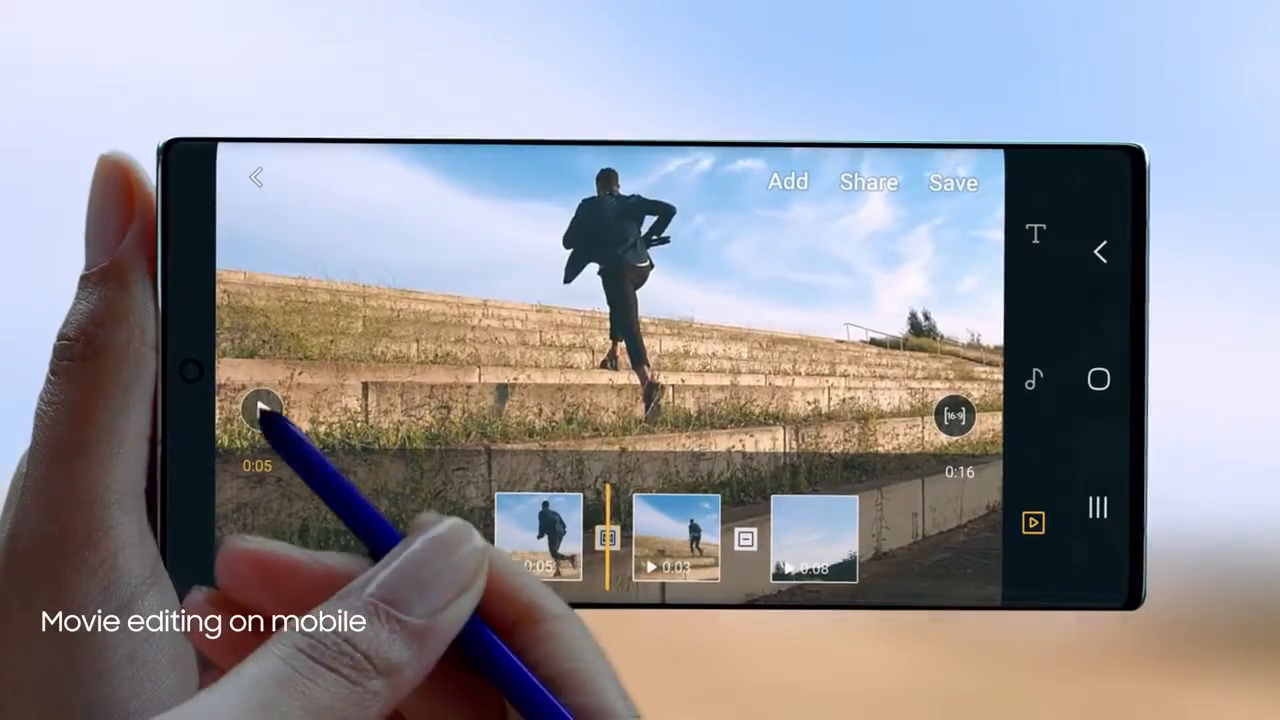
left_click(260, 412)
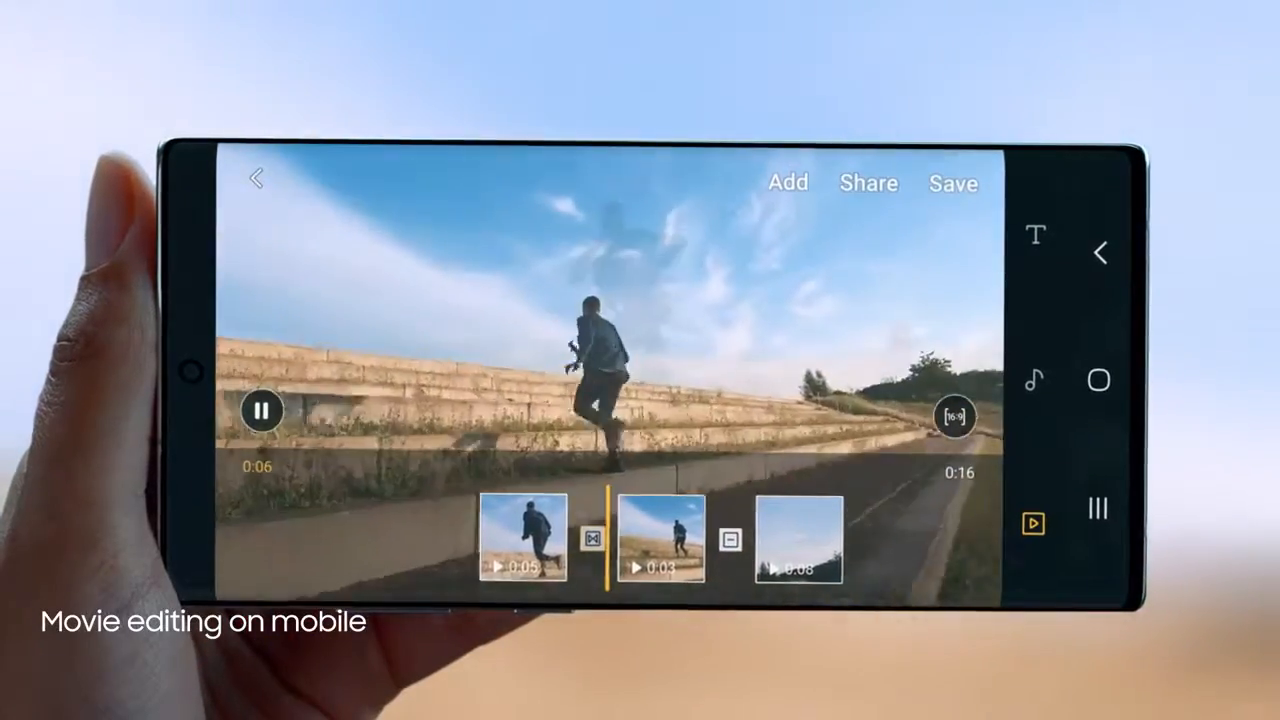
left_click(868, 184)
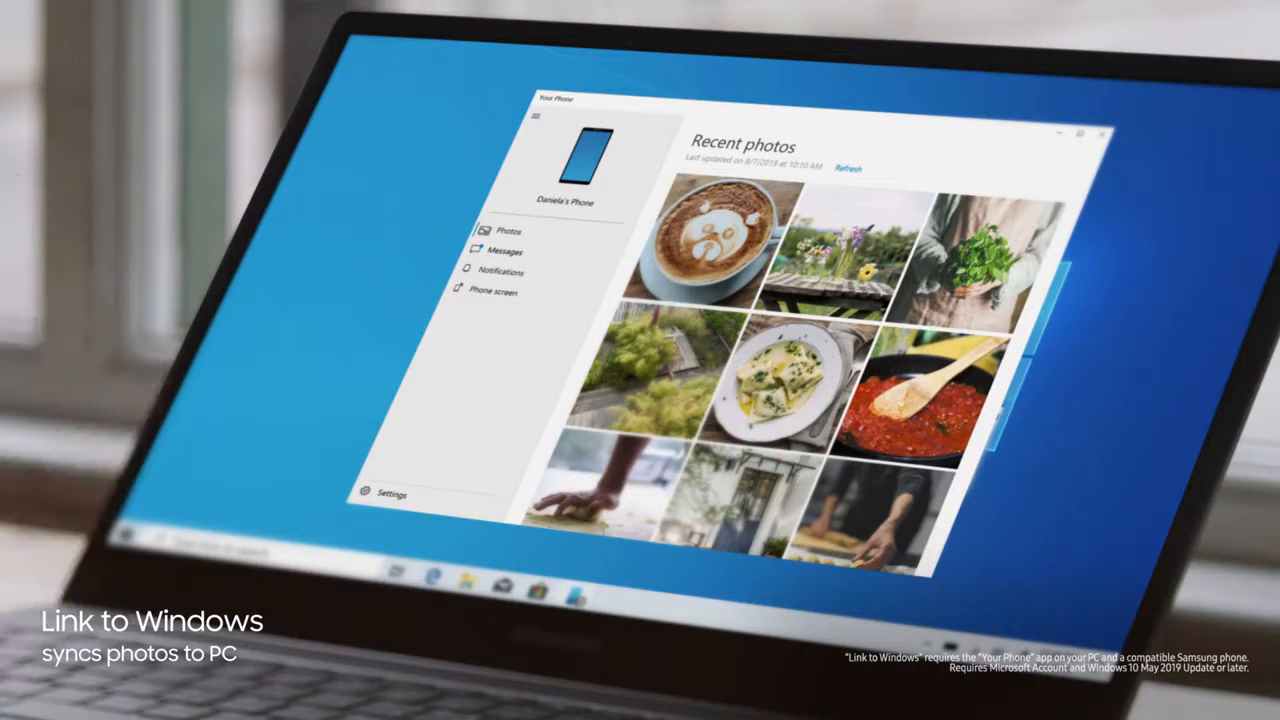
left_click(504, 252)
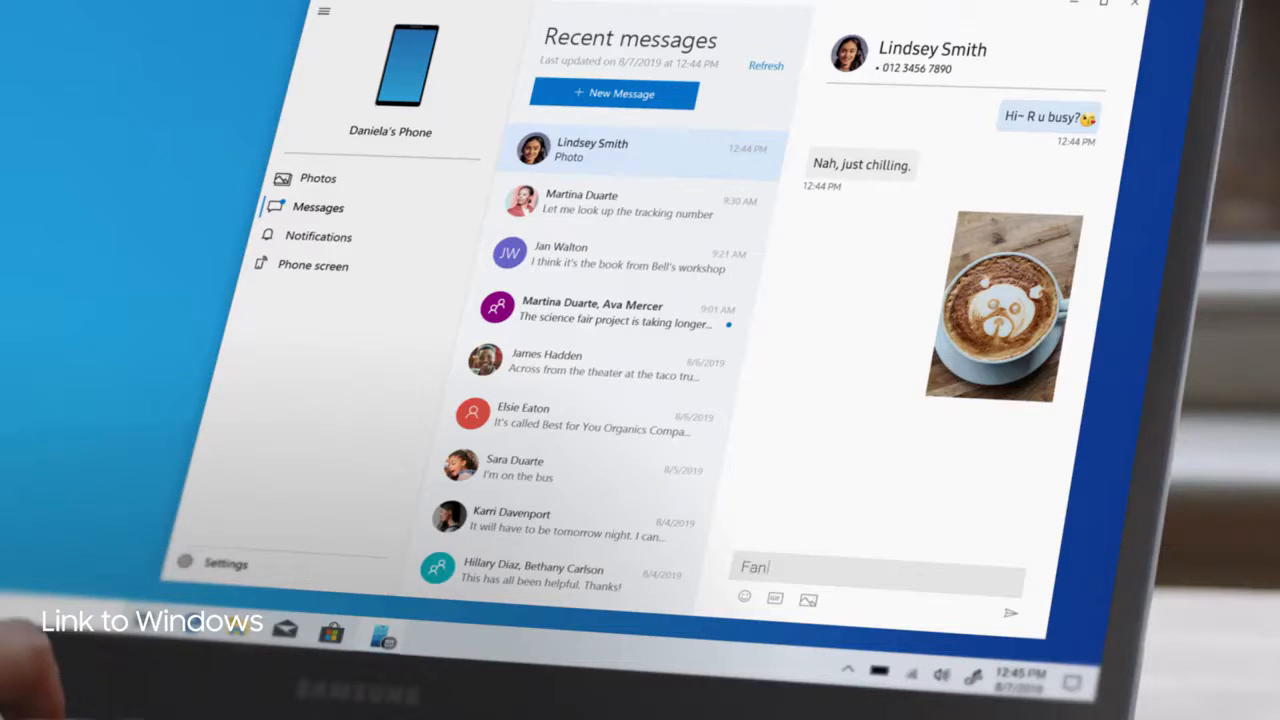